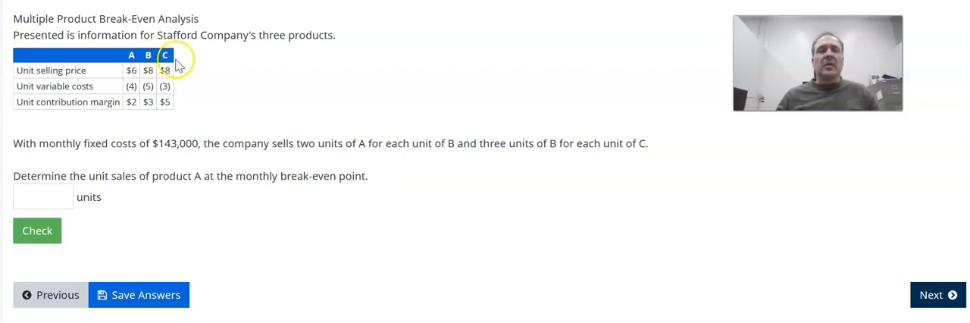
{"action": "mouse_move", "coordinate": [194, 67]}
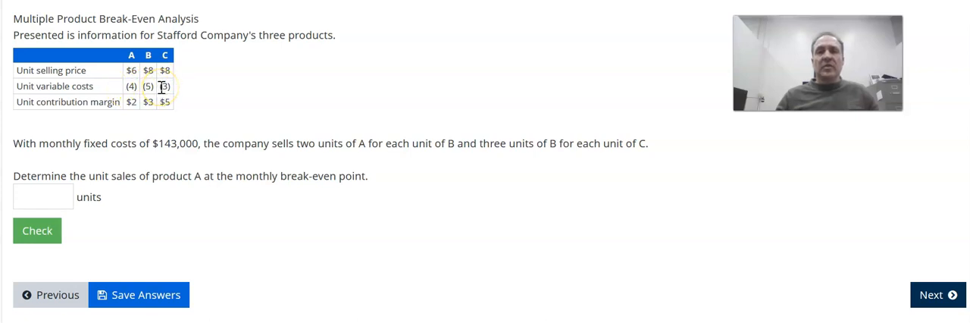
{"action": "mouse_move", "coordinate": [129, 112]}
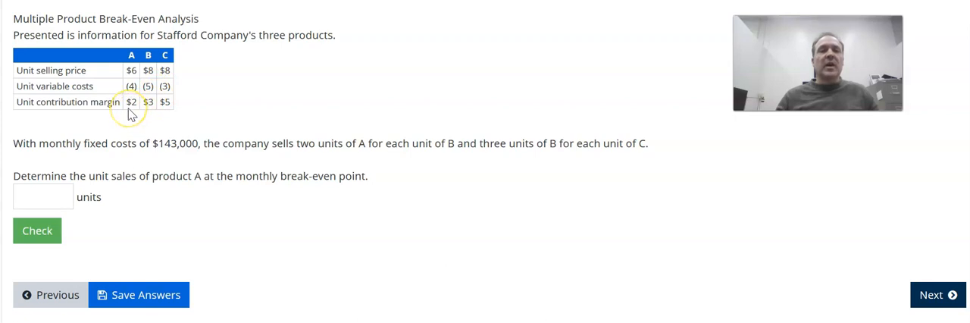
{"action": "mouse_move", "coordinate": [130, 109]}
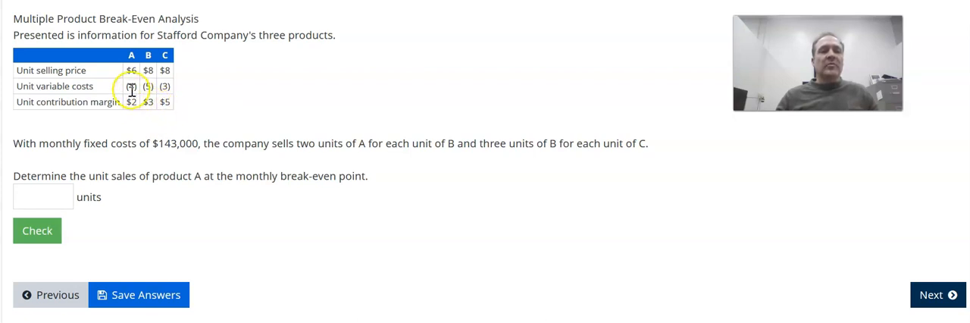
{"action": "mouse_move", "coordinate": [185, 133]}
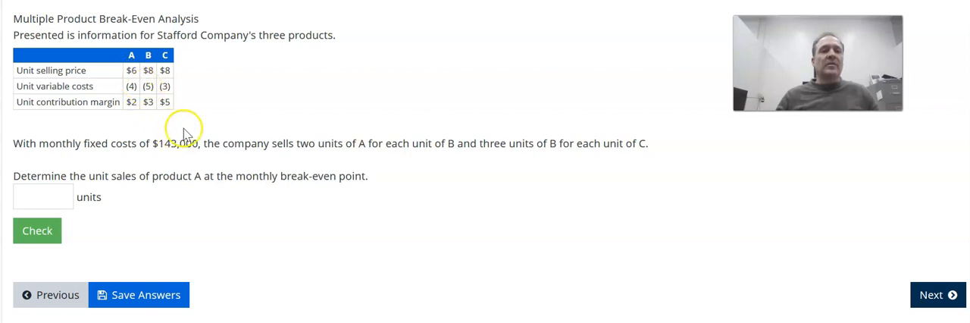
{"action": "mouse_move", "coordinate": [225, 111]}
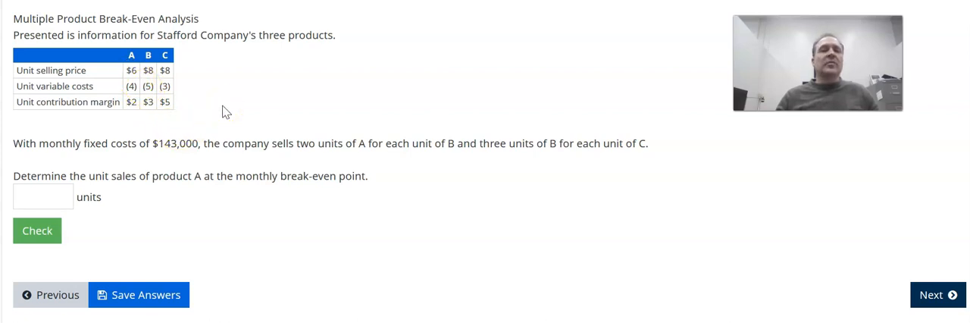
{"action": "mouse_move", "coordinate": [35, 149]}
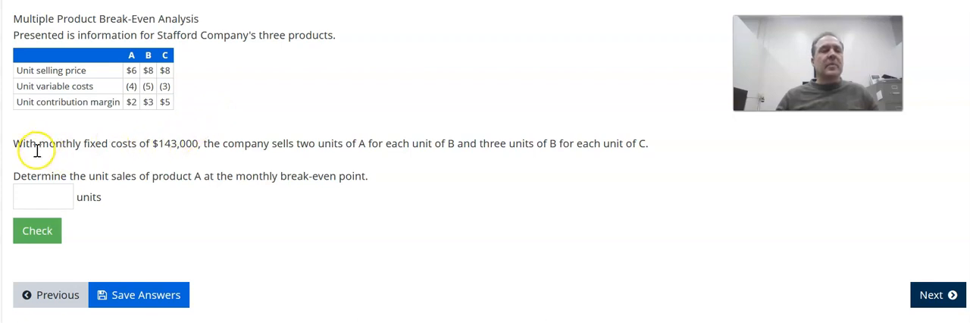
{"action": "mouse_move", "coordinate": [107, 159]}
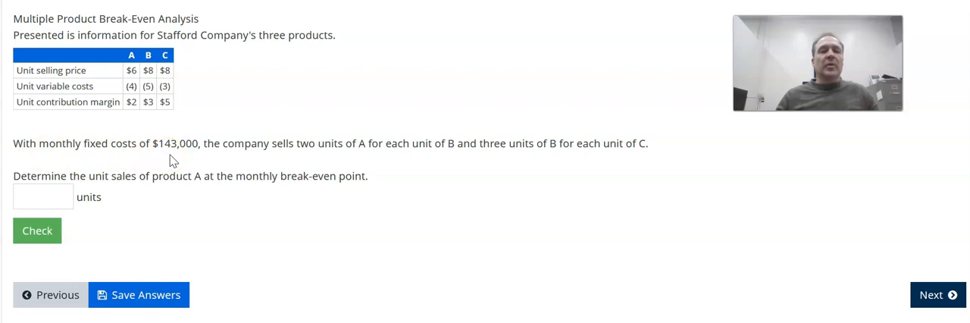
{"action": "mouse_move", "coordinate": [246, 150]}
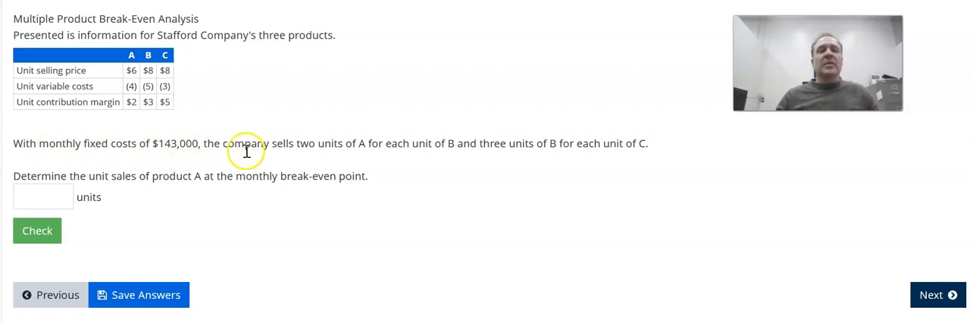
{"action": "mouse_move", "coordinate": [331, 150]}
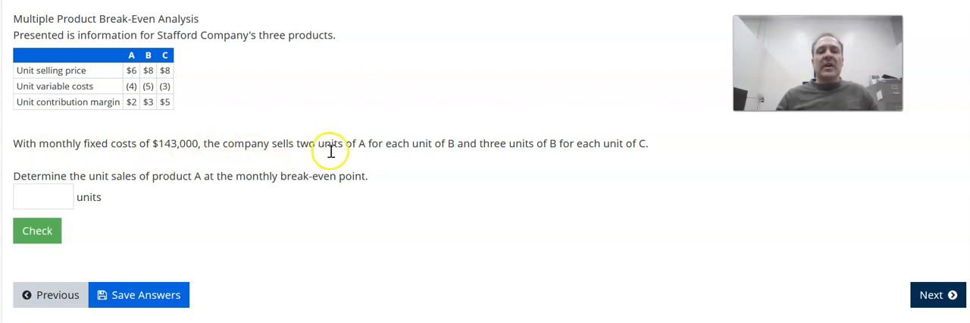
{"action": "mouse_move", "coordinate": [419, 147]}
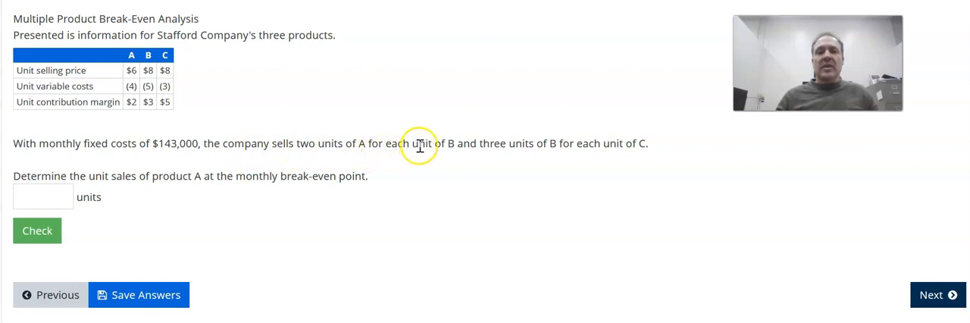
{"action": "mouse_move", "coordinate": [590, 149]}
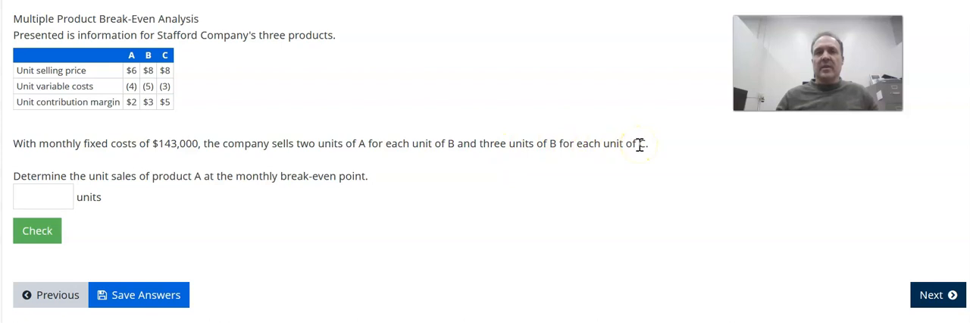
{"action": "mouse_move", "coordinate": [626, 163]}
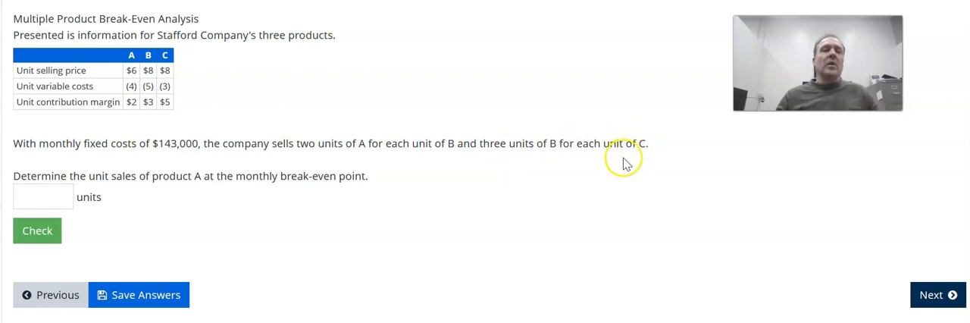
{"action": "mouse_move", "coordinate": [581, 180]}
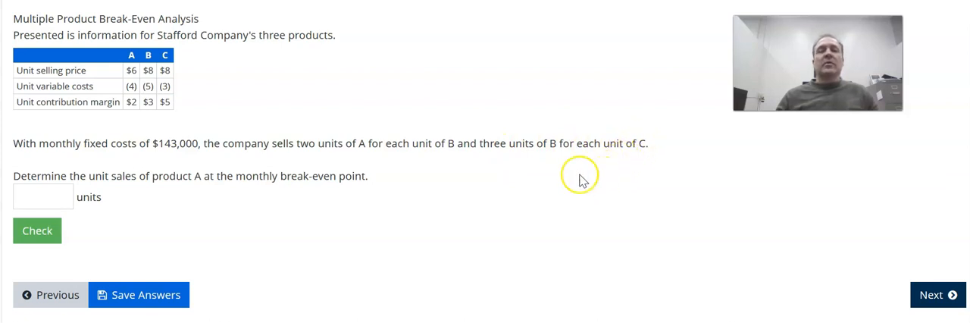
{"action": "mouse_move", "coordinate": [384, 145]}
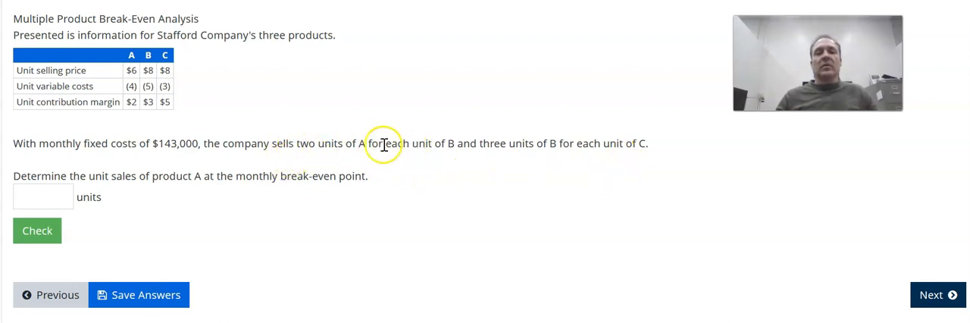
{"action": "mouse_move", "coordinate": [421, 145]}
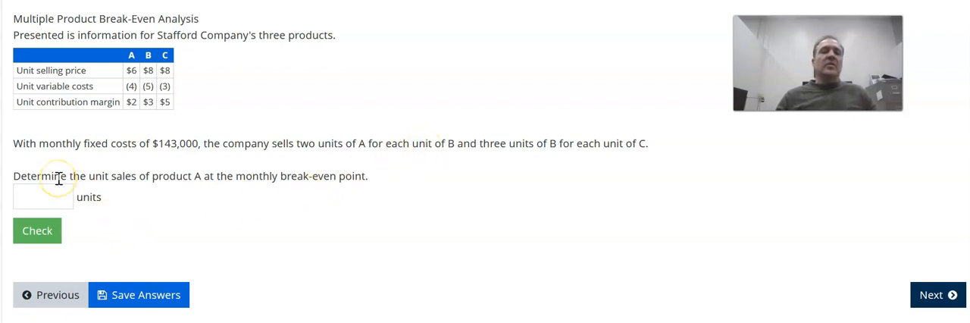
{"action": "mouse_move", "coordinate": [160, 180]}
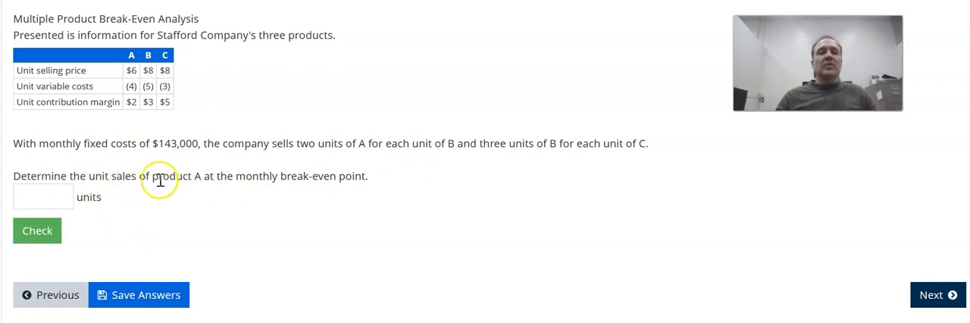
{"action": "mouse_move", "coordinate": [196, 182]}
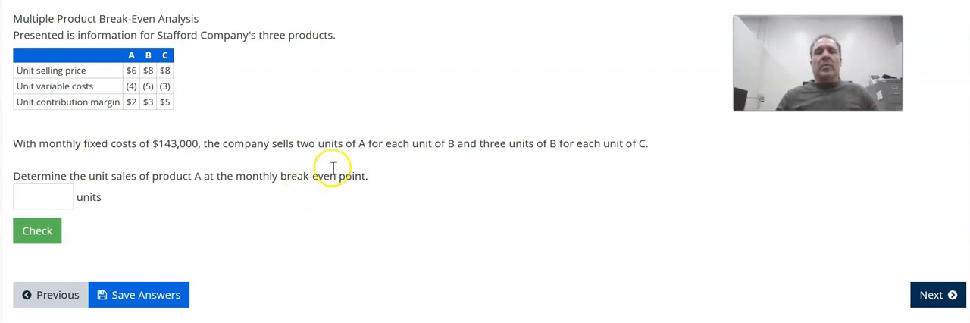
{"action": "mouse_move", "coordinate": [419, 142]}
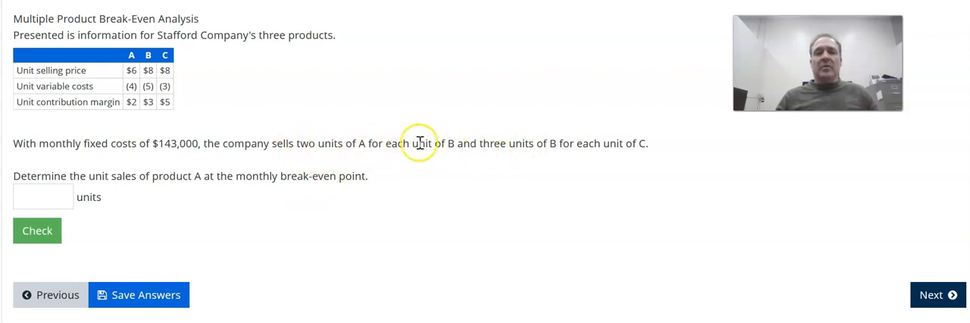
{"action": "mouse_move", "coordinate": [527, 148]}
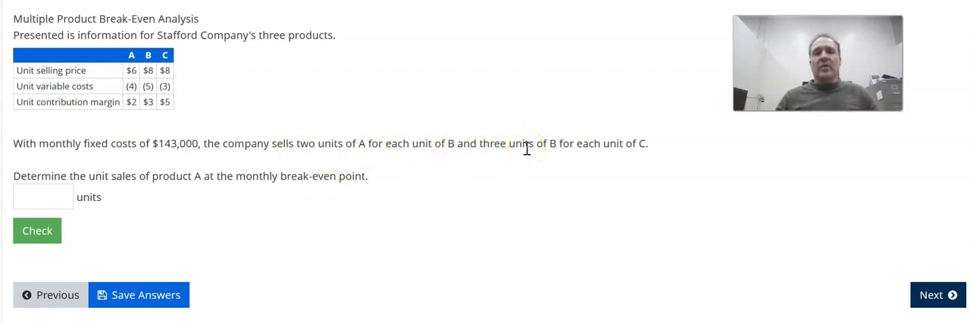
{"action": "mouse_move", "coordinate": [512, 140]}
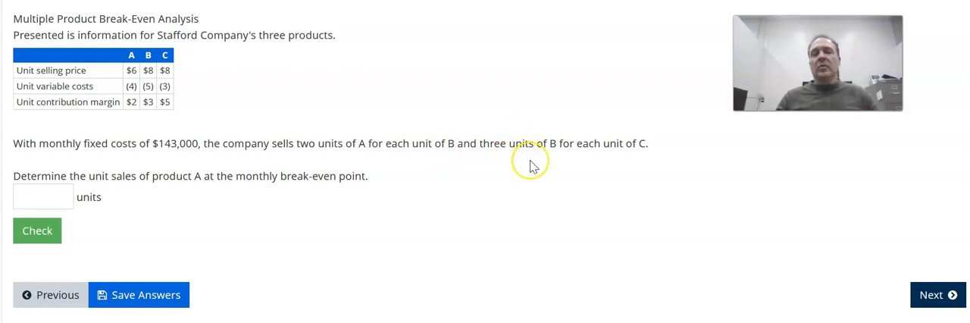
{"action": "mouse_move", "coordinate": [533, 166]}
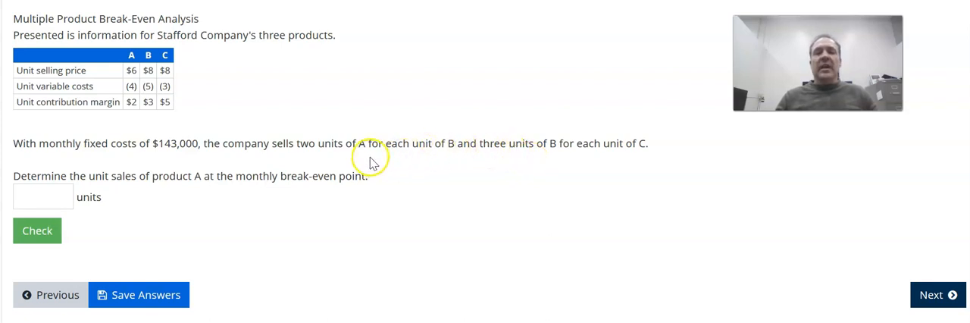
{"action": "mouse_move", "coordinate": [576, 157]}
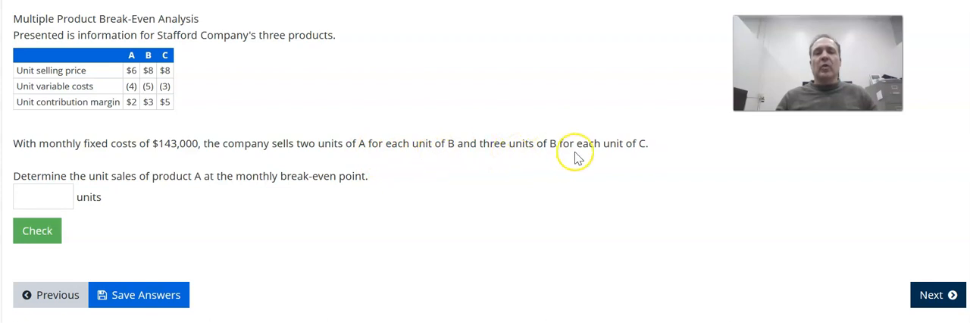
{"action": "mouse_move", "coordinate": [578, 156]}
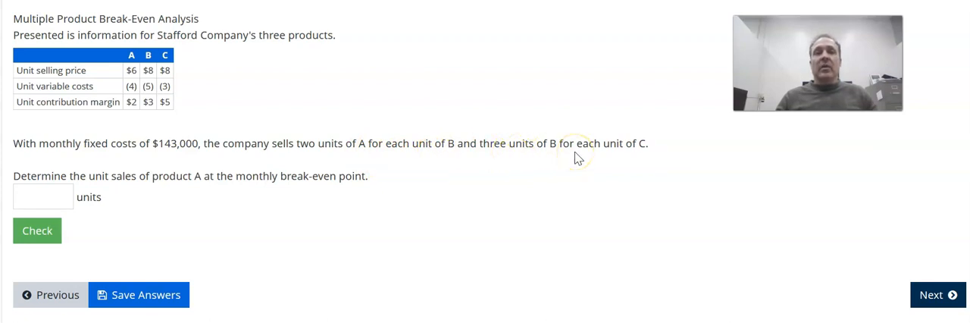
{"action": "mouse_move", "coordinate": [648, 146]}
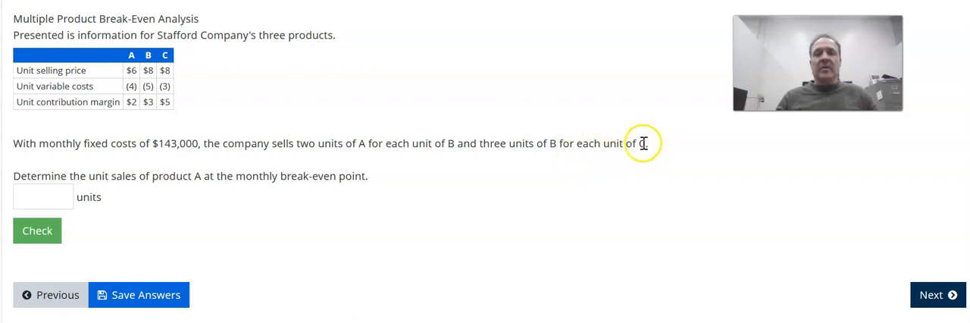
{"action": "mouse_move", "coordinate": [643, 139]}
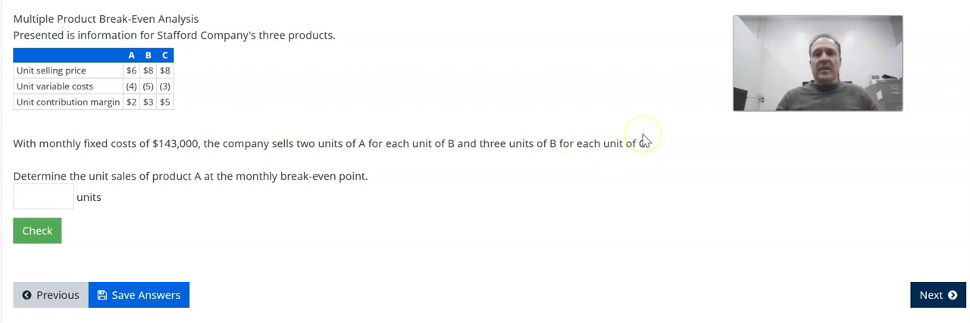
{"action": "mouse_move", "coordinate": [637, 138]}
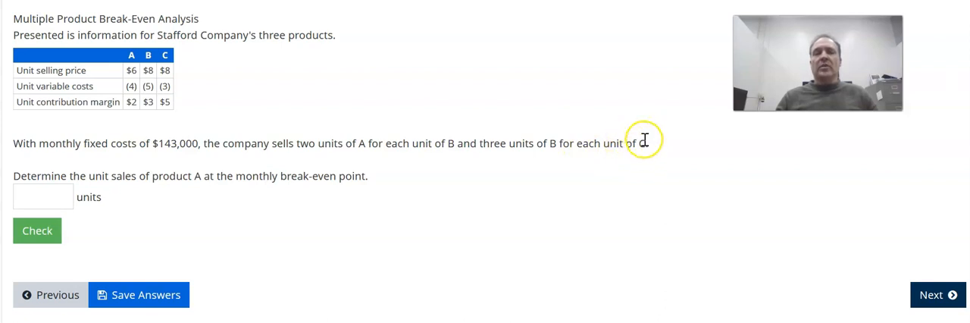
{"action": "mouse_move", "coordinate": [527, 144]}
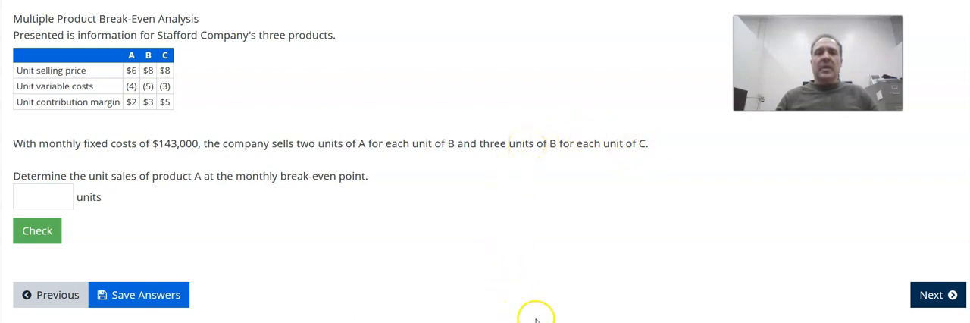
{"action": "mouse_move", "coordinate": [461, 143]}
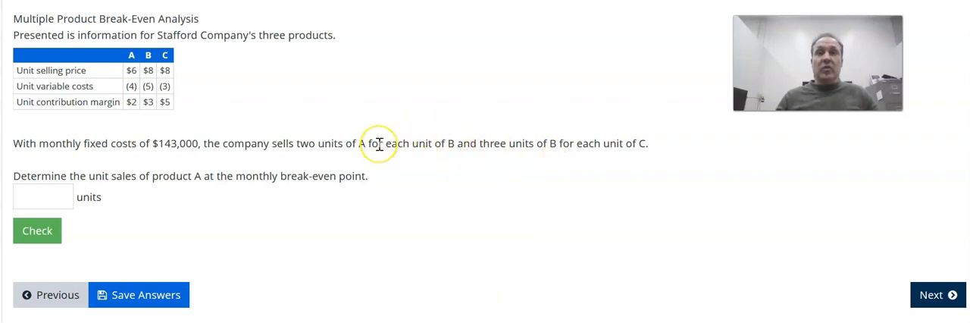
{"action": "mouse_move", "coordinate": [379, 144]}
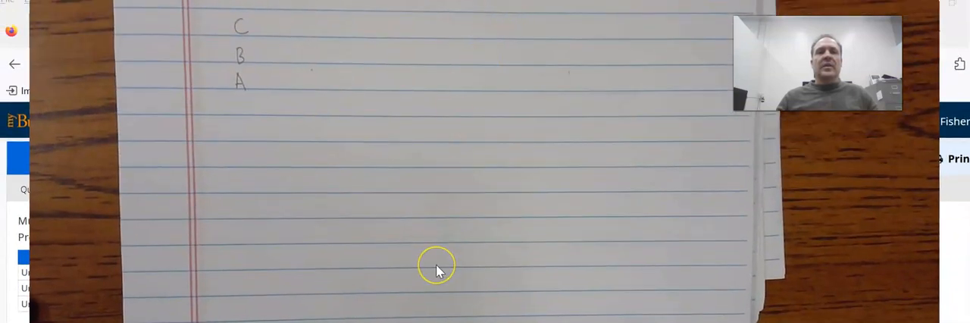
{"action": "mouse_move", "coordinate": [438, 271]}
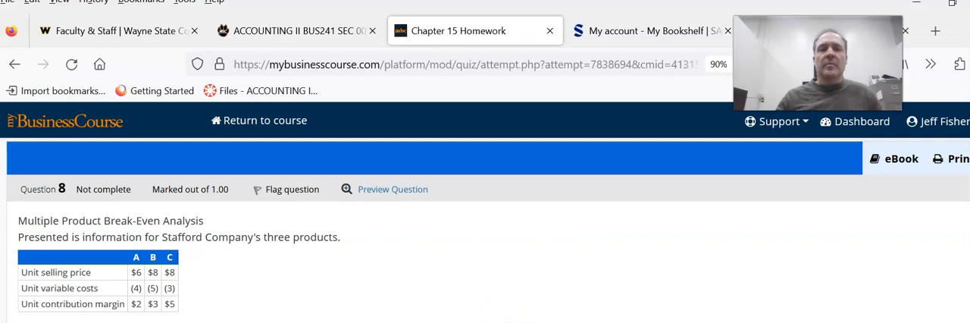
{"action": "mouse_move", "coordinate": [484, 6]}
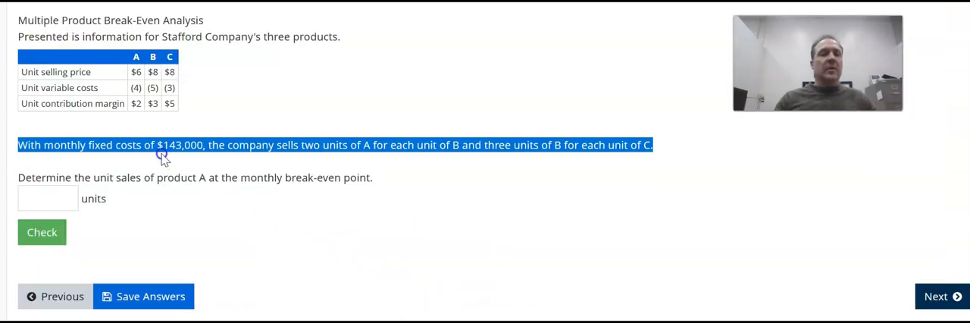
{"action": "mouse_move", "coordinate": [186, 155]}
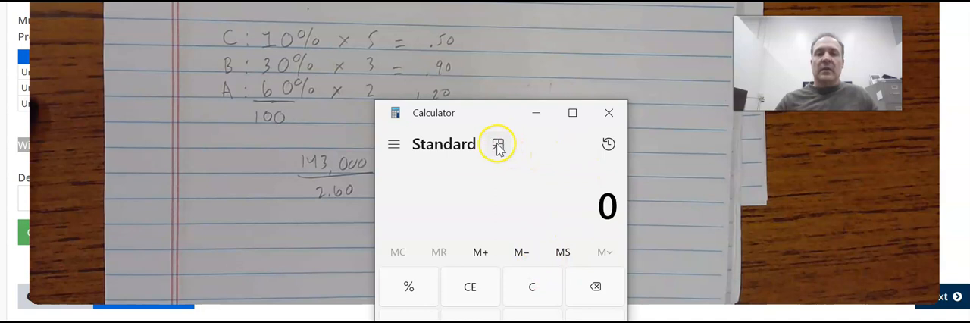
- In compact Calculator, divide fixed costs 143,000 by 2.60 to get 55,000 break-even units
{"action": "left_click", "coordinate": [498, 143]}
{"action": "type", "text": "143"}
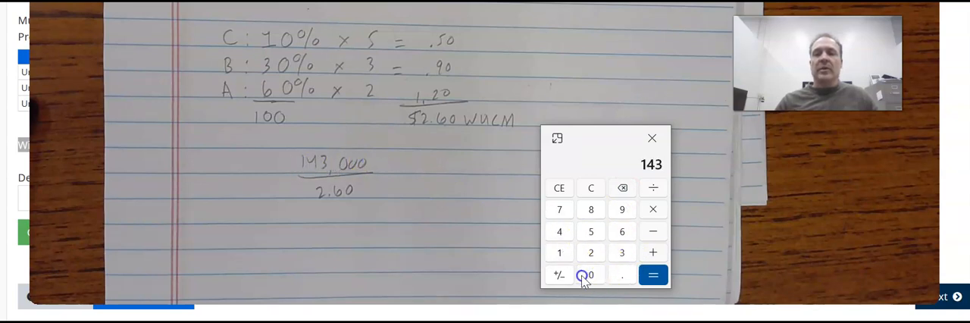
{"action": "left_click", "coordinate": [591, 274]}
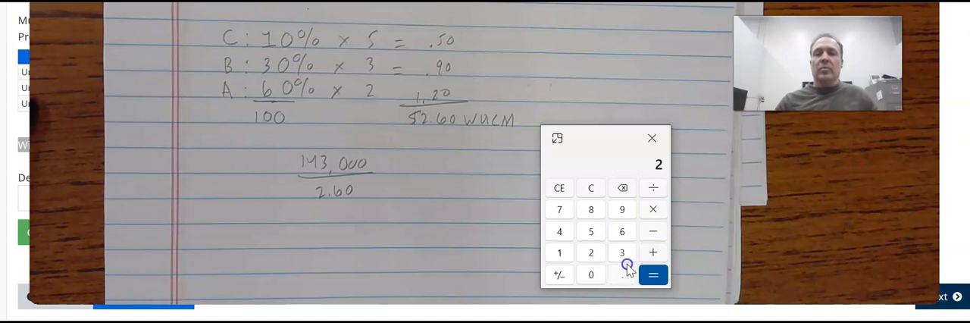
{"action": "left_click", "coordinate": [622, 274]}
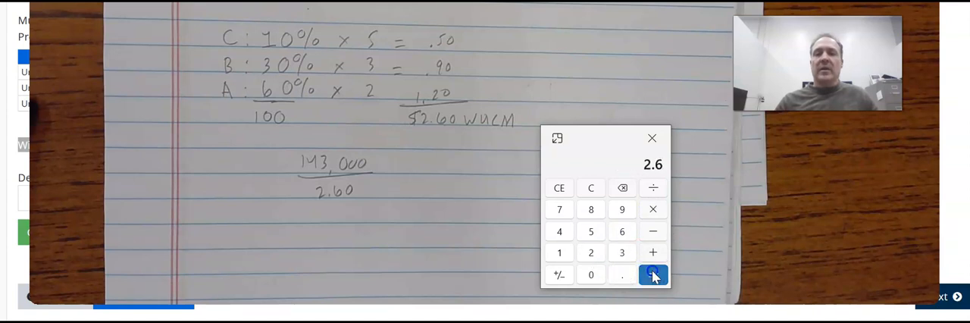
{"action": "left_click", "coordinate": [652, 274]}
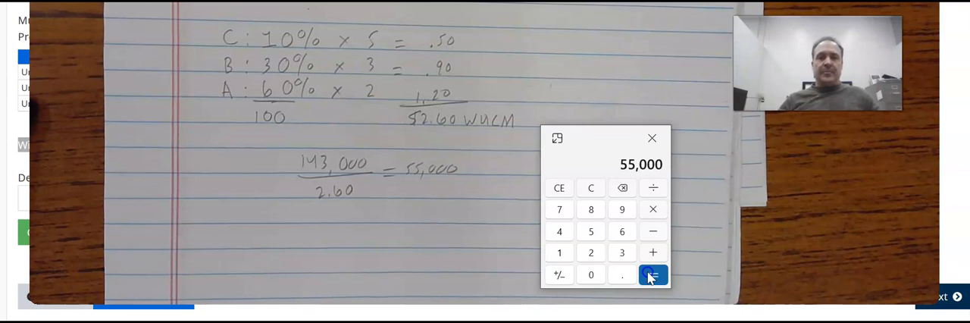
{"action": "mouse_move", "coordinate": [294, 93]}
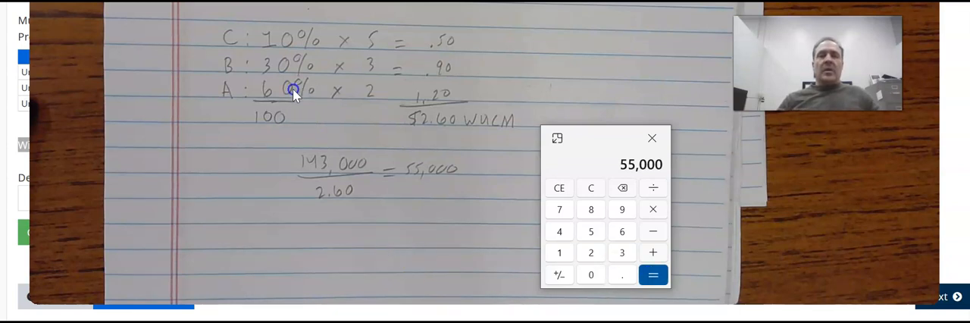
{"action": "mouse_move", "coordinate": [440, 197]}
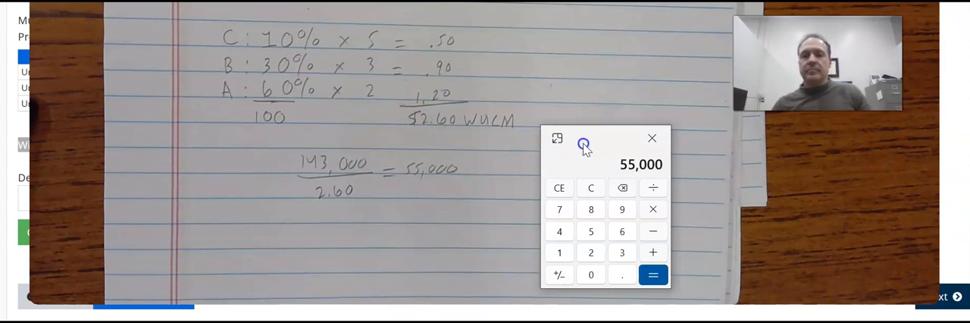
- Multiply the 55,000 units by product A's 0.6 share to get 33,000
{"action": "left_click_drag", "start_coordinate": [605, 138], "coordinate": [692, 151]}
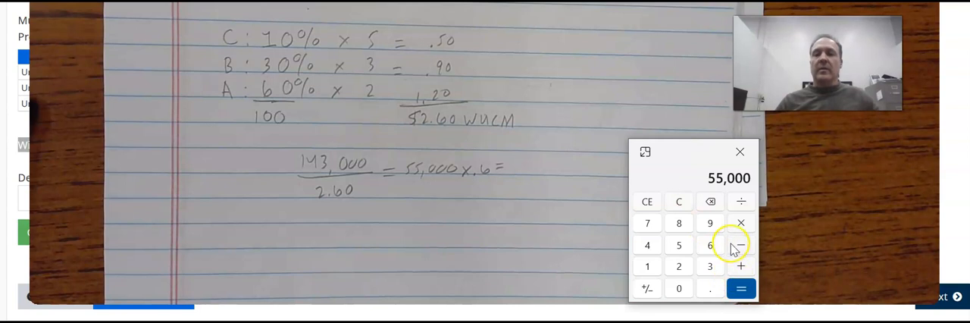
{"action": "left_click", "coordinate": [678, 201]}
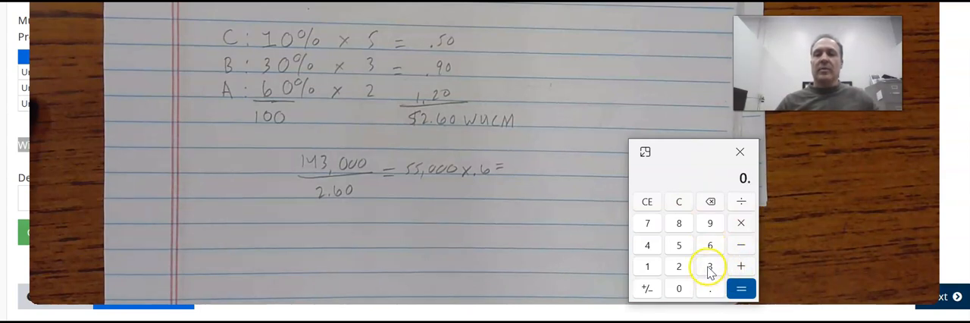
{"action": "left_click", "coordinate": [709, 244]}
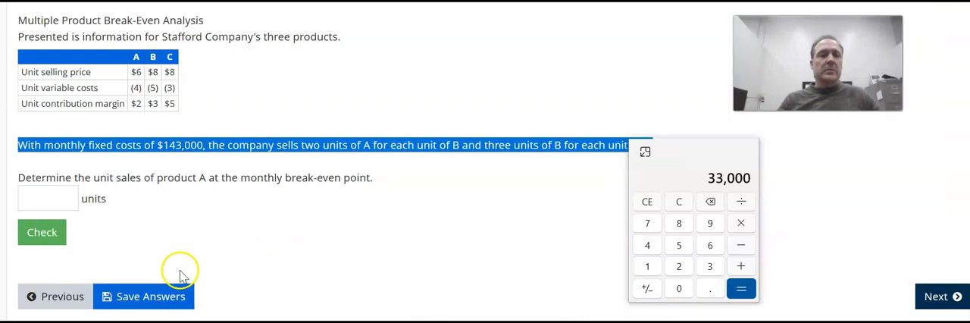
- Enter 33000 as product A's break-even units and check the answer
{"action": "left_click", "coordinate": [48, 198]}
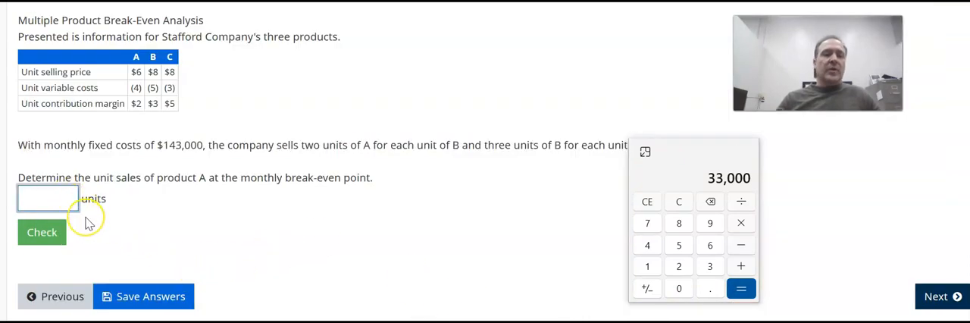
{"action": "type", "text": "330000"}
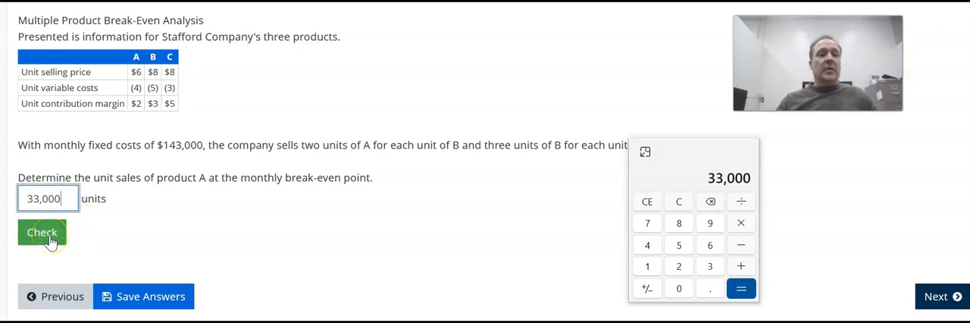
{"action": "left_click", "coordinate": [41, 232]}
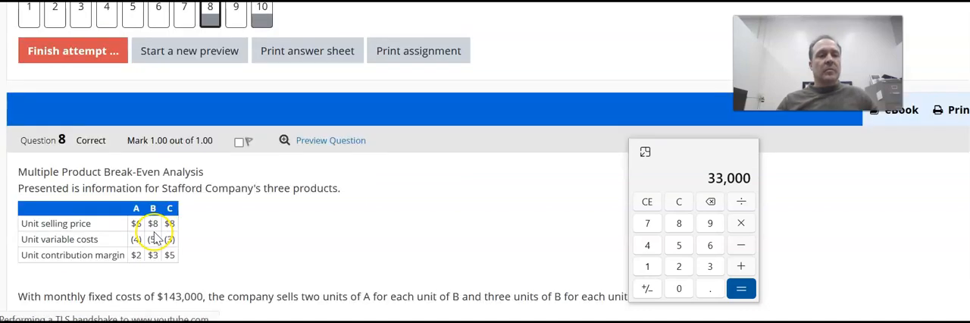
{"action": "scroll", "scroll_direction": "down", "scroll_amount": 3}
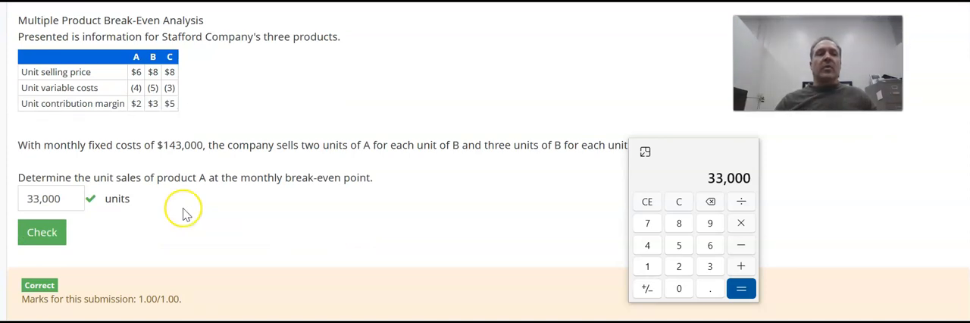
{"action": "mouse_move", "coordinate": [187, 226]}
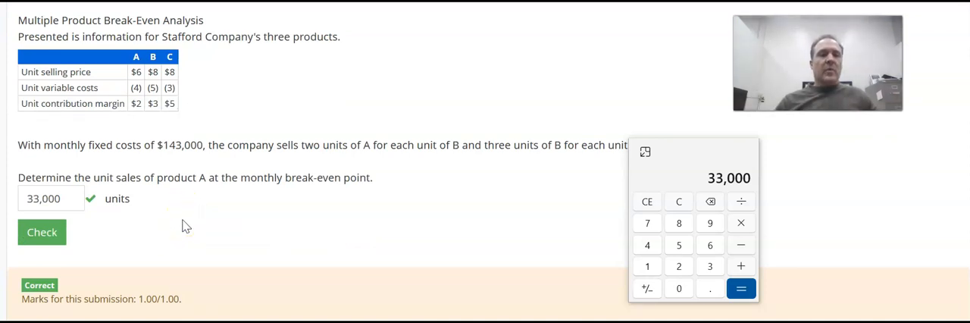